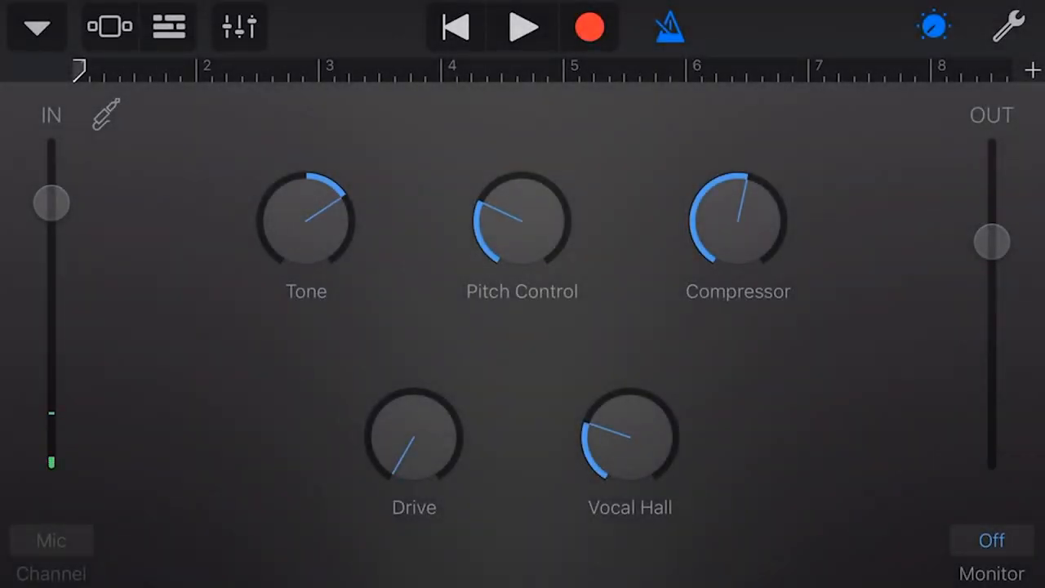
- Browse Keyboards, Producer Effects, Custom and Fun presets and load Clean from the Fun group
left_click(38, 29)
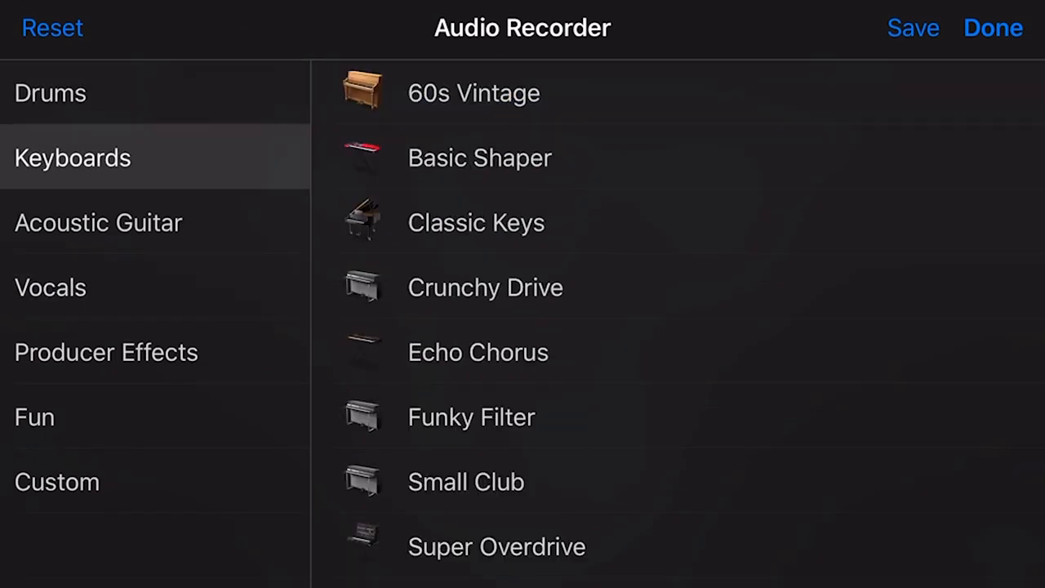
left_click(107, 352)
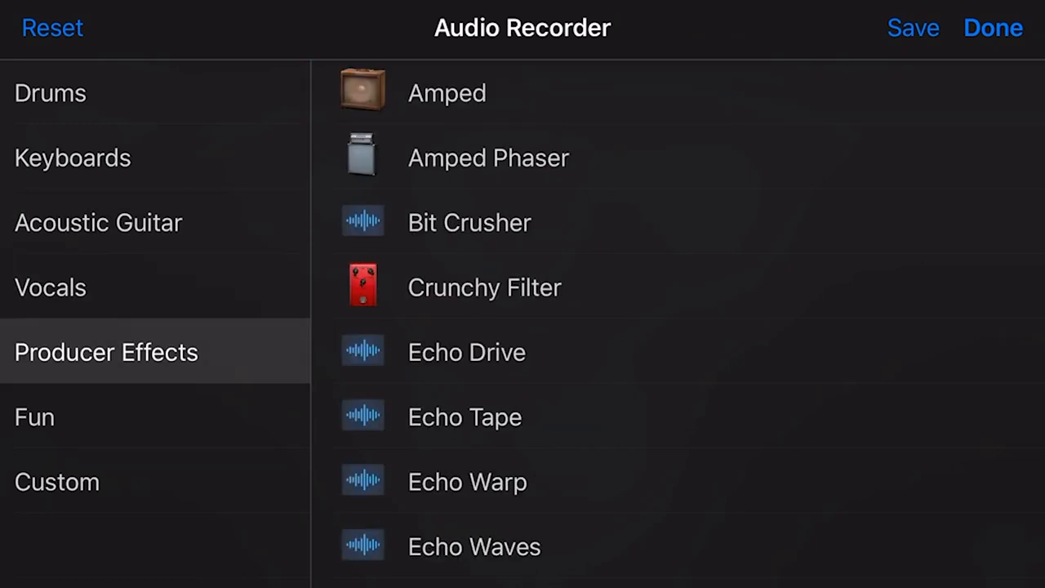
left_click(57, 482)
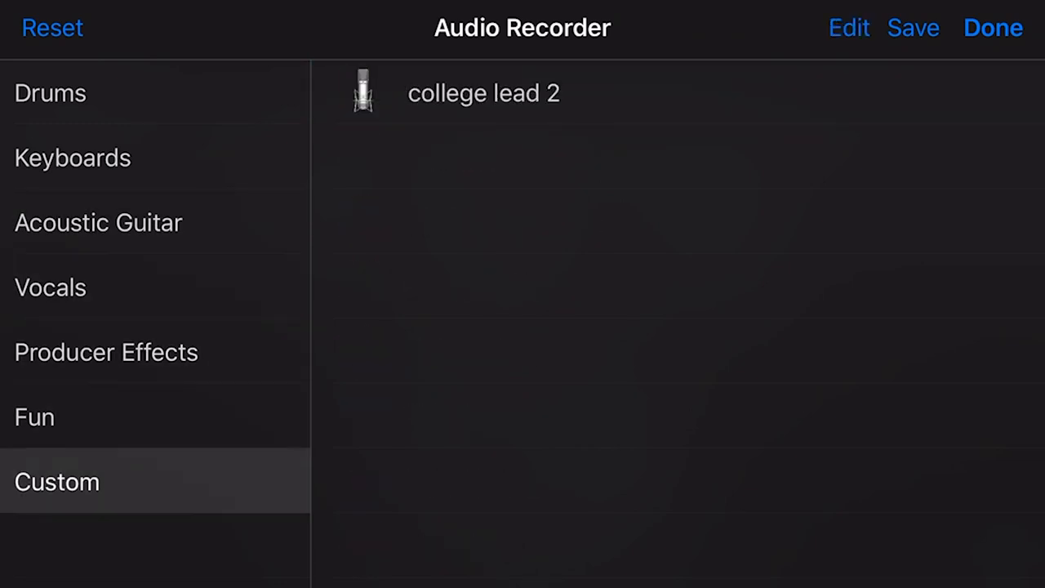
left_click(32, 418)
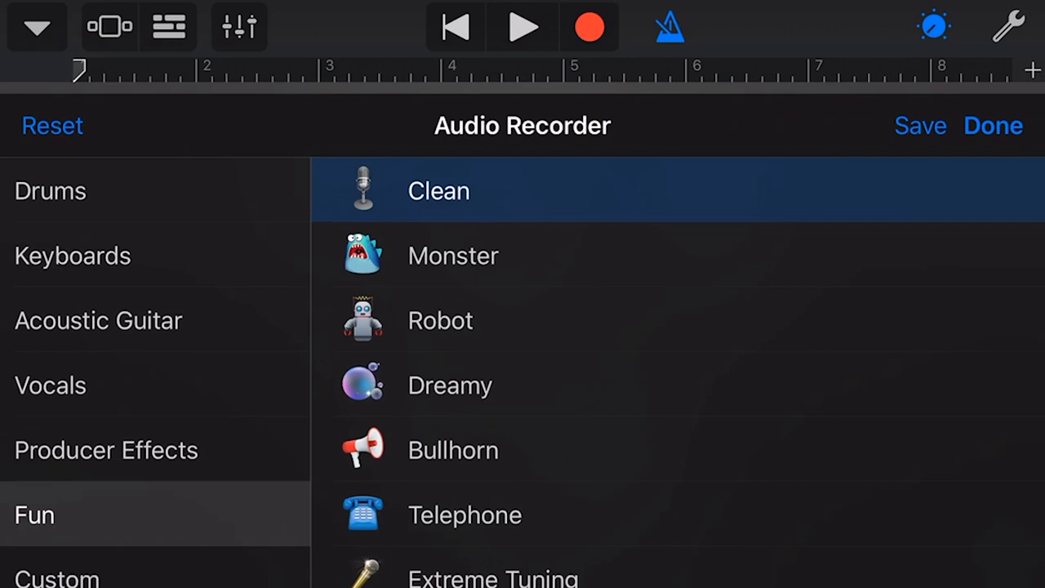
left_click(994, 124)
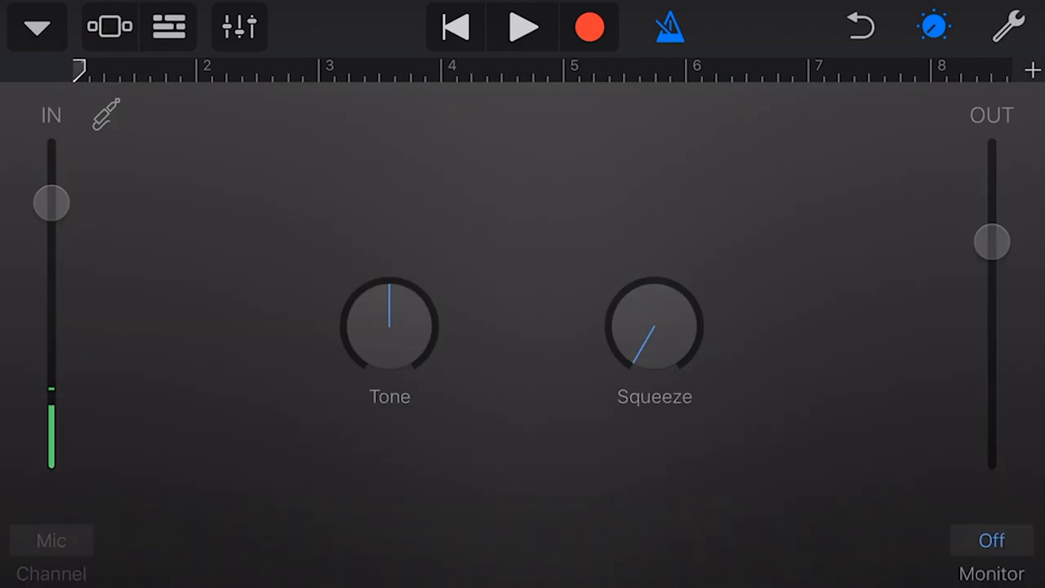
- Try lower microphone input levels, then leave the IN gain slightly below maximum
left_click_drag(52, 202, 53, 258)
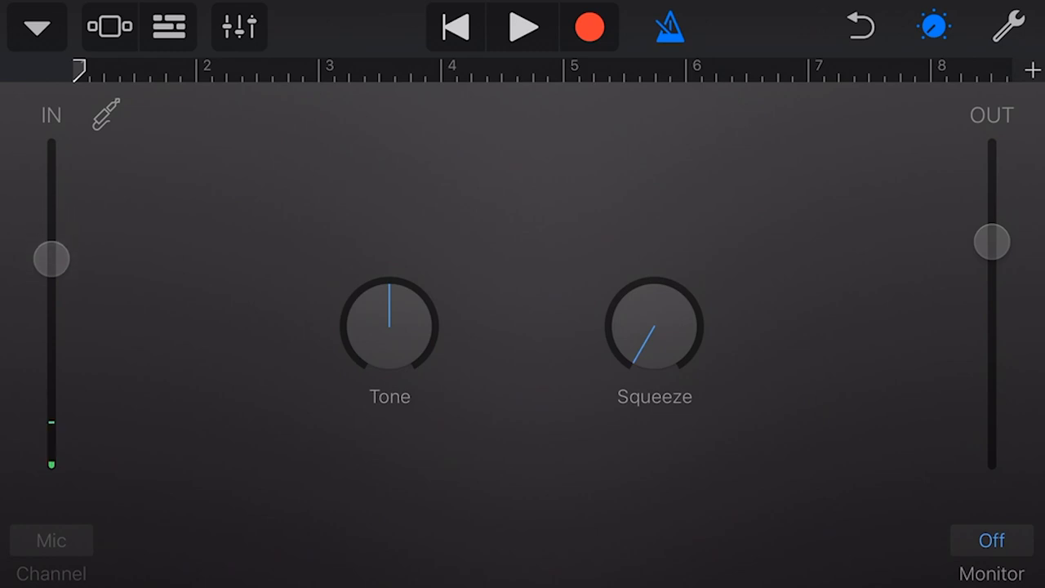
left_click_drag(51, 258, 50, 296)
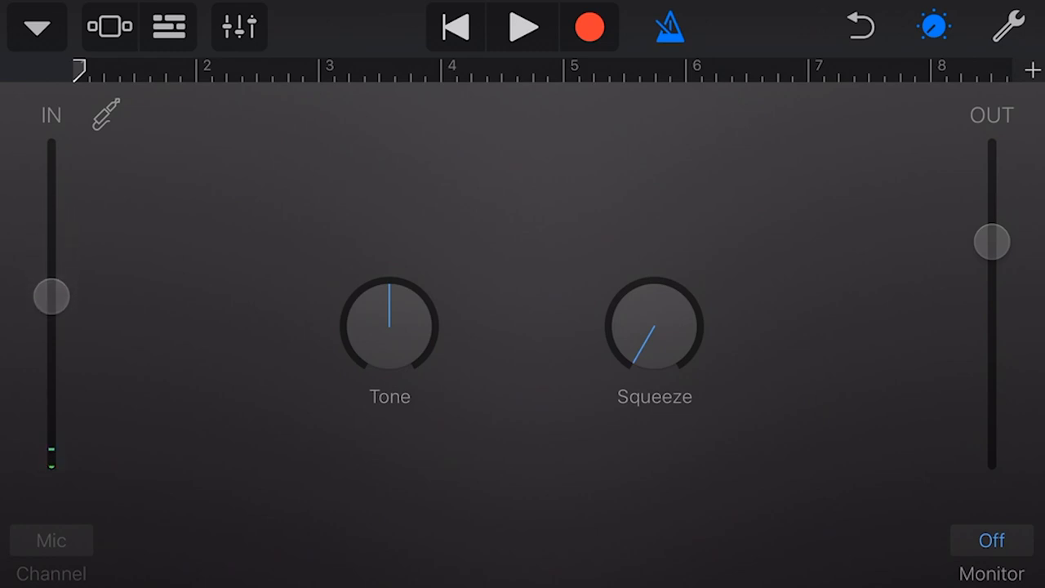
left_click_drag(50, 295, 50, 156)
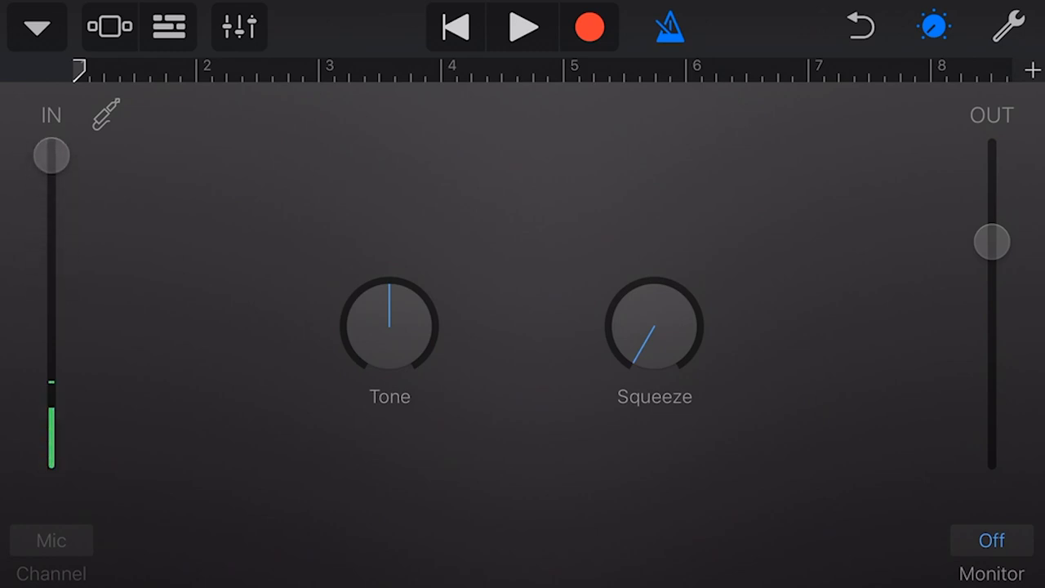
left_click_drag(50, 155, 51, 171)
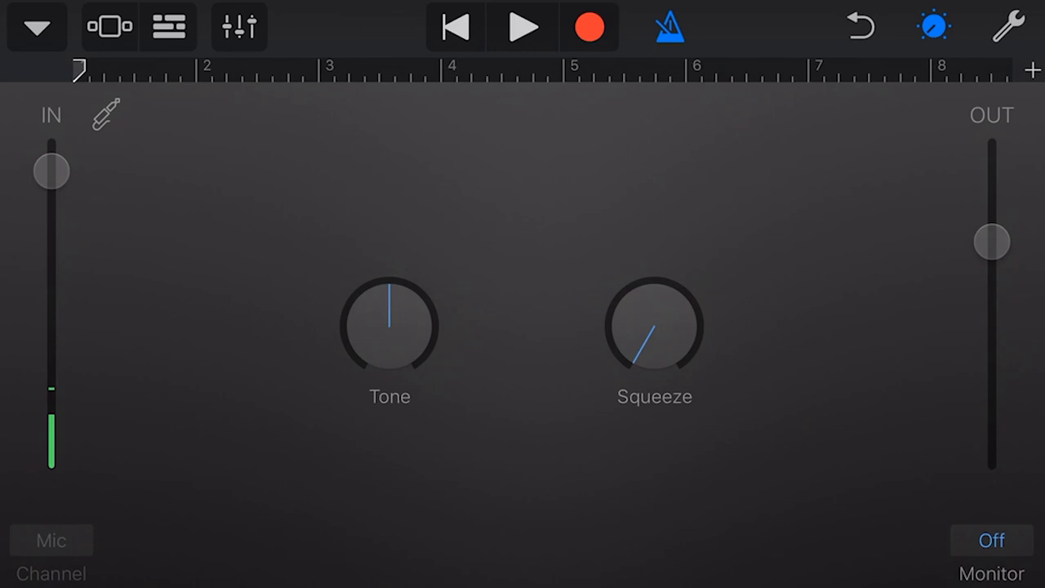
- Try automatic input level and Inter-App Audio, keeping manual input level on
left_click(104, 114)
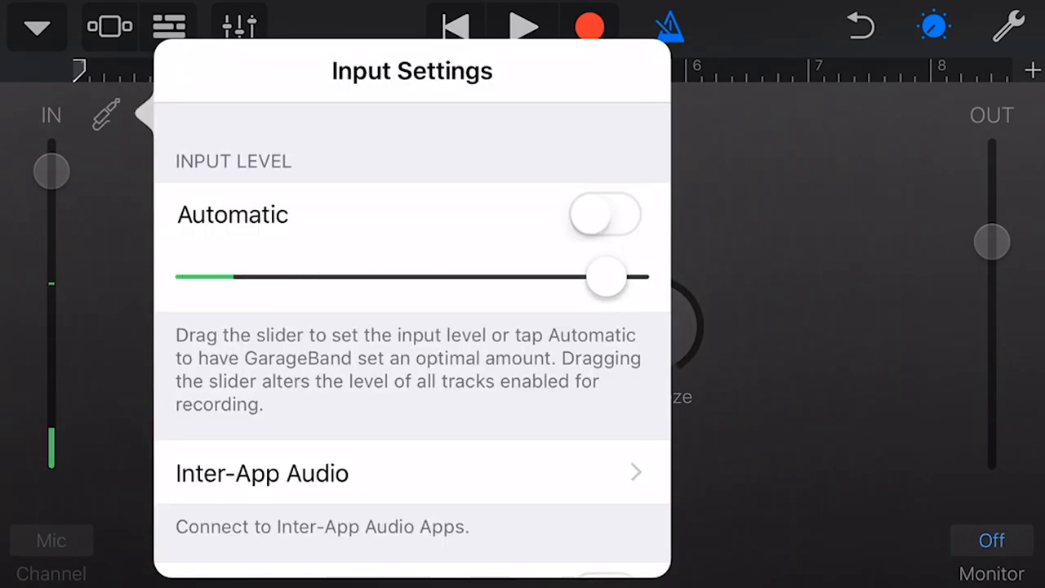
left_click_drag(606, 276, 584, 276)
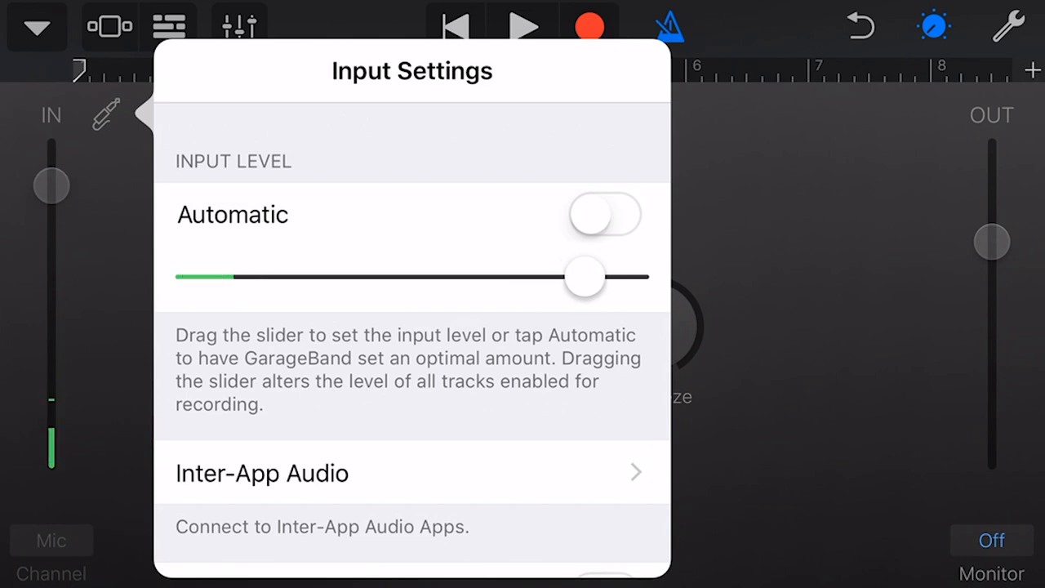
left_click(604, 214)
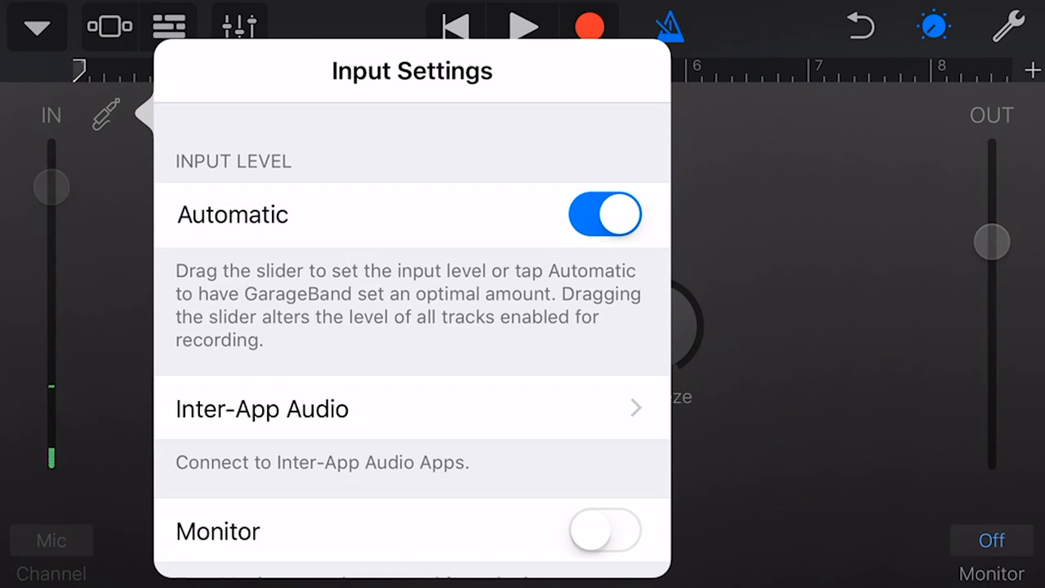
left_click(604, 214)
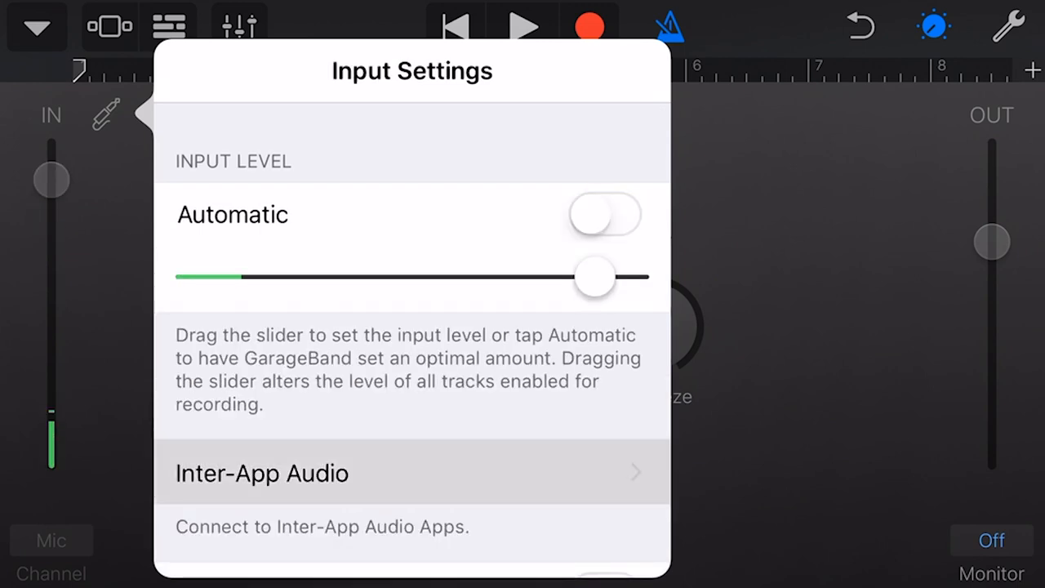
left_click(261, 473)
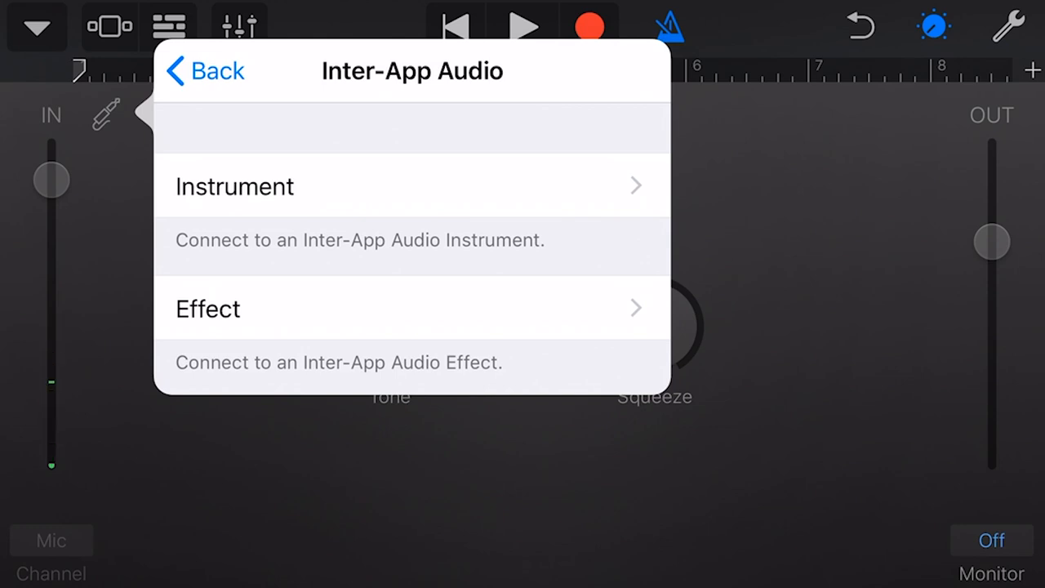
left_click(206, 70)
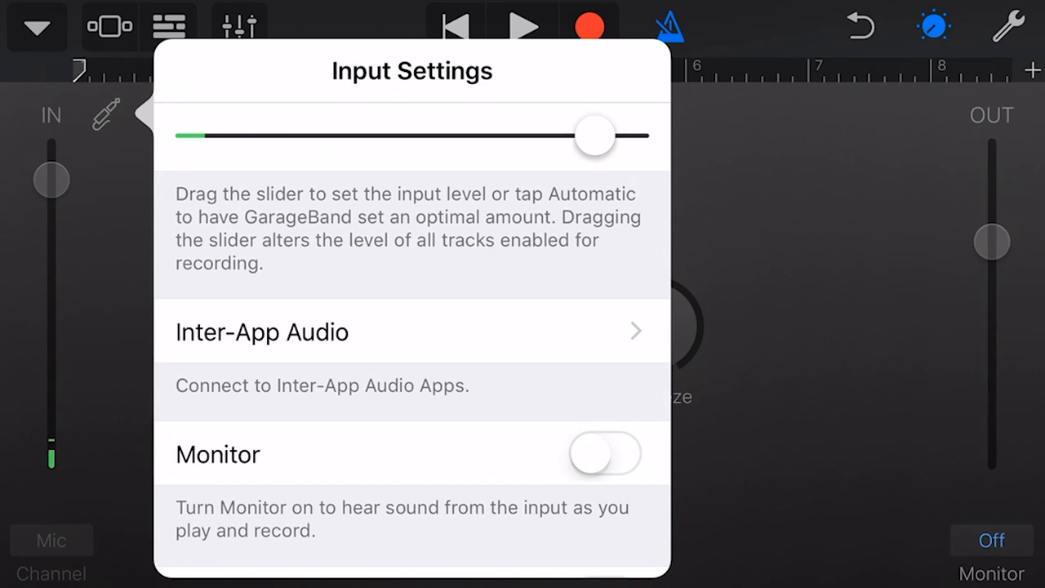
- Leave Monitor off, enable the Noise Gate and set its threshold to a moderate level
scroll("down", 3)
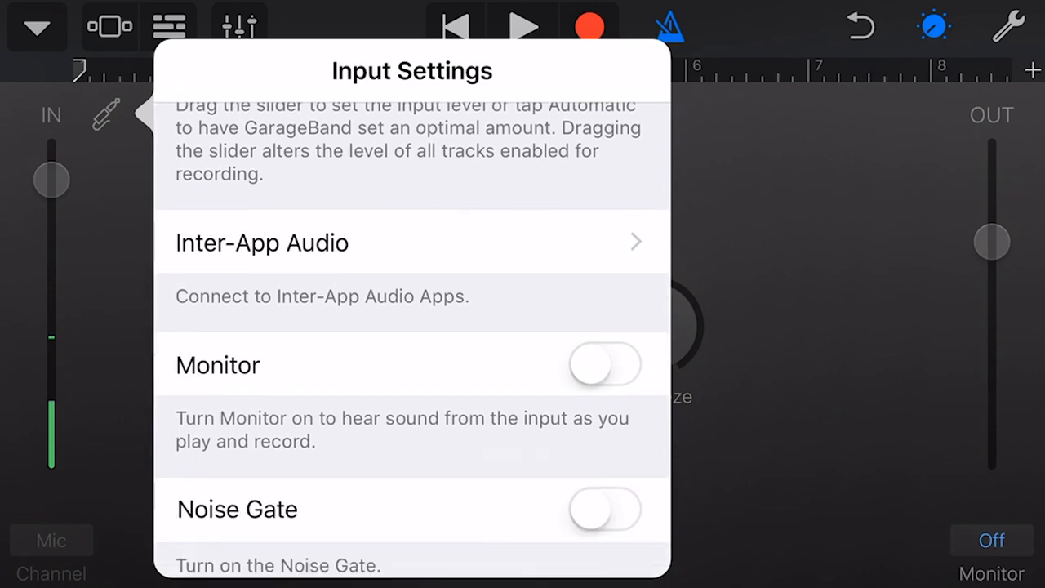
left_click(604, 364)
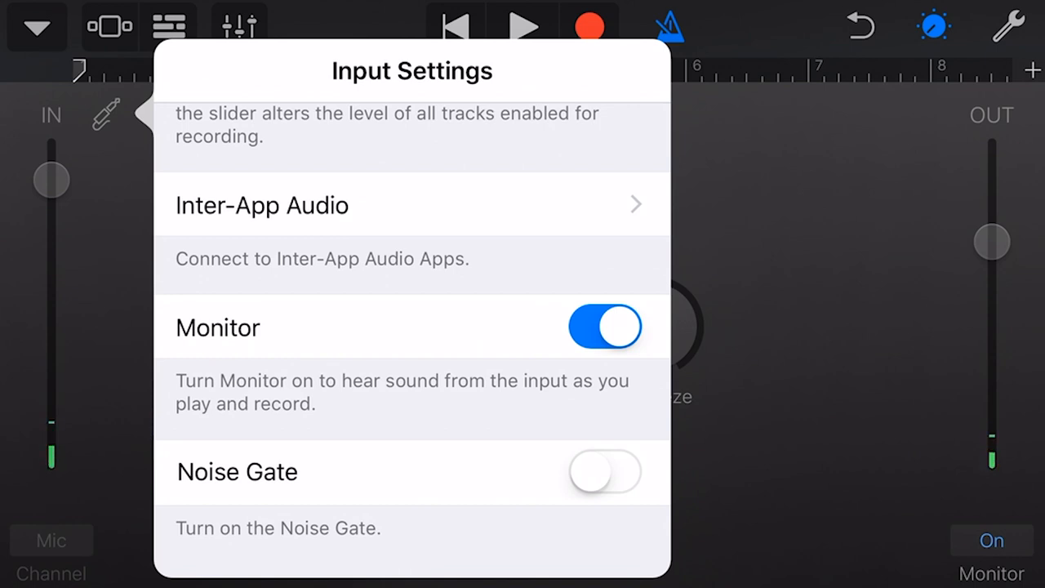
left_click(604, 327)
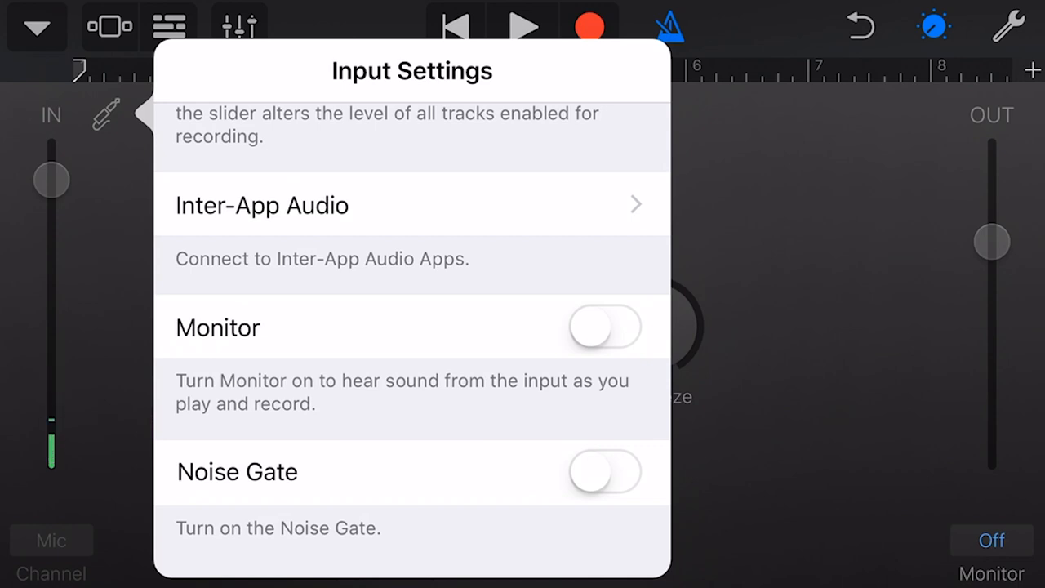
left_click(605, 471)
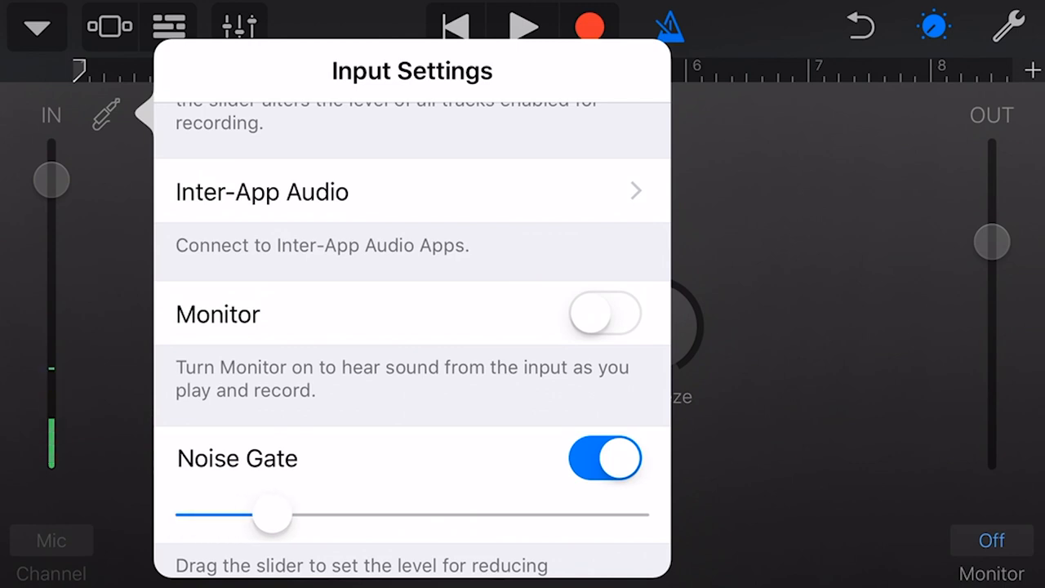
left_click_drag(274, 515, 243, 514)
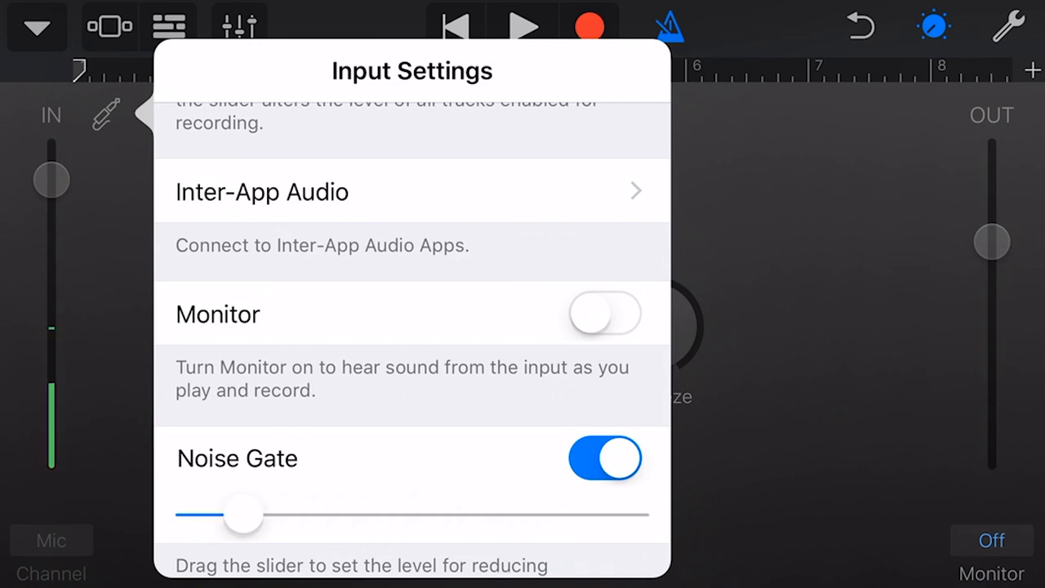
left_click_drag(245, 514, 405, 514)
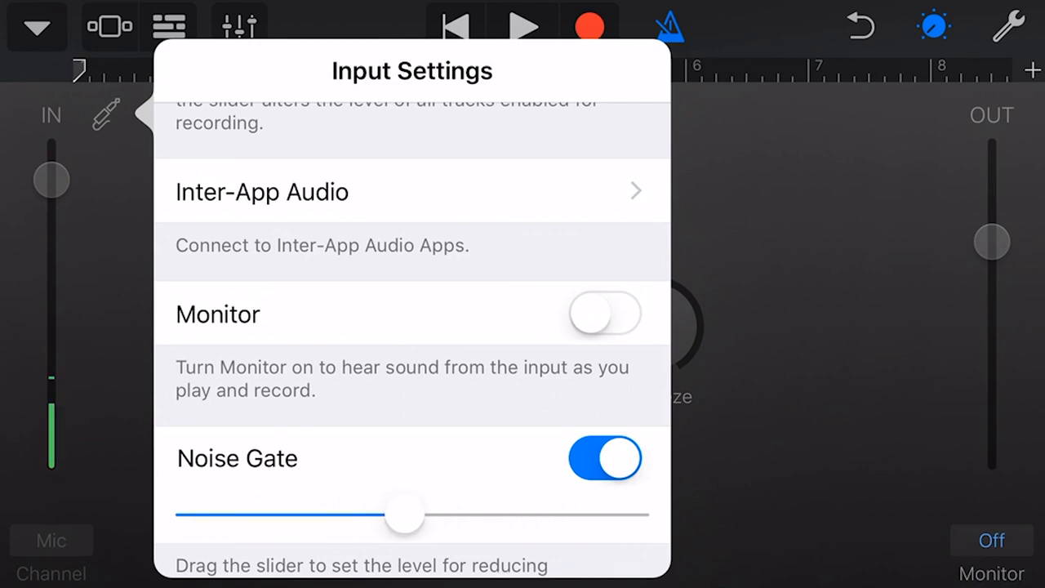
left_click_drag(405, 516, 629, 516)
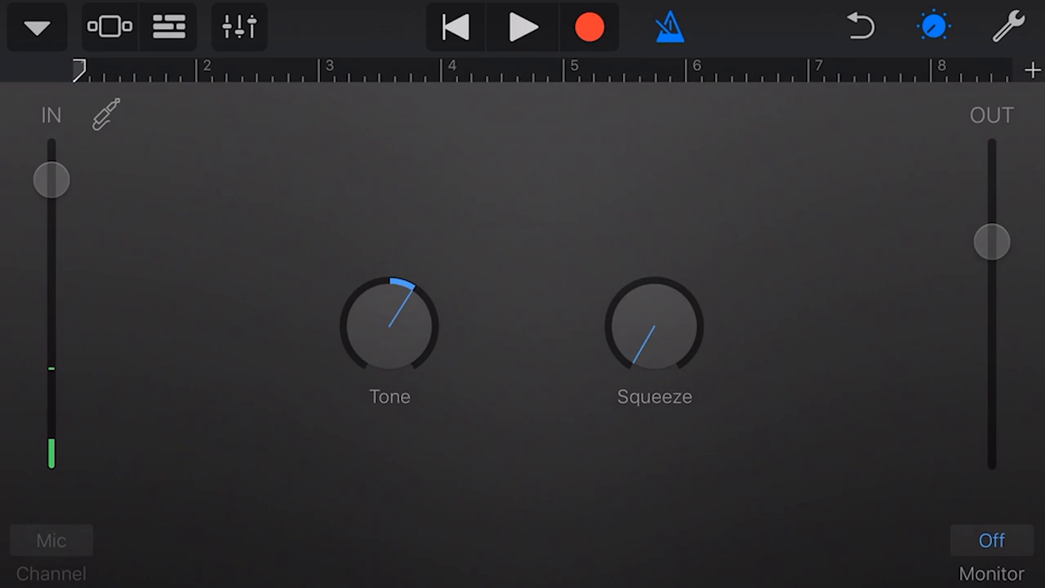
left_click_drag(645, 343, 620, 359)
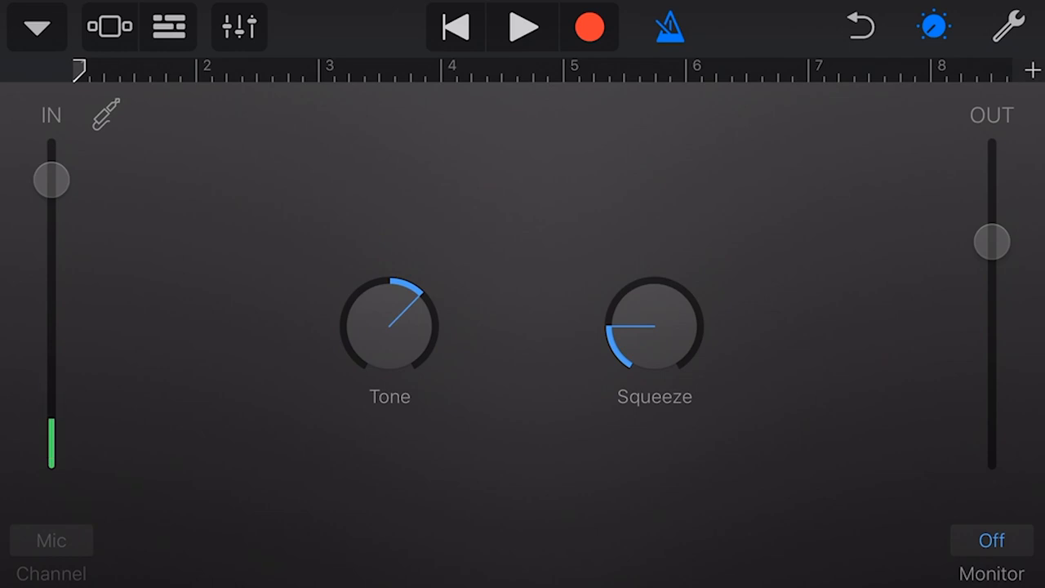
- Raise the recorder track's volume to near maximum in Track Controls
left_click(238, 26)
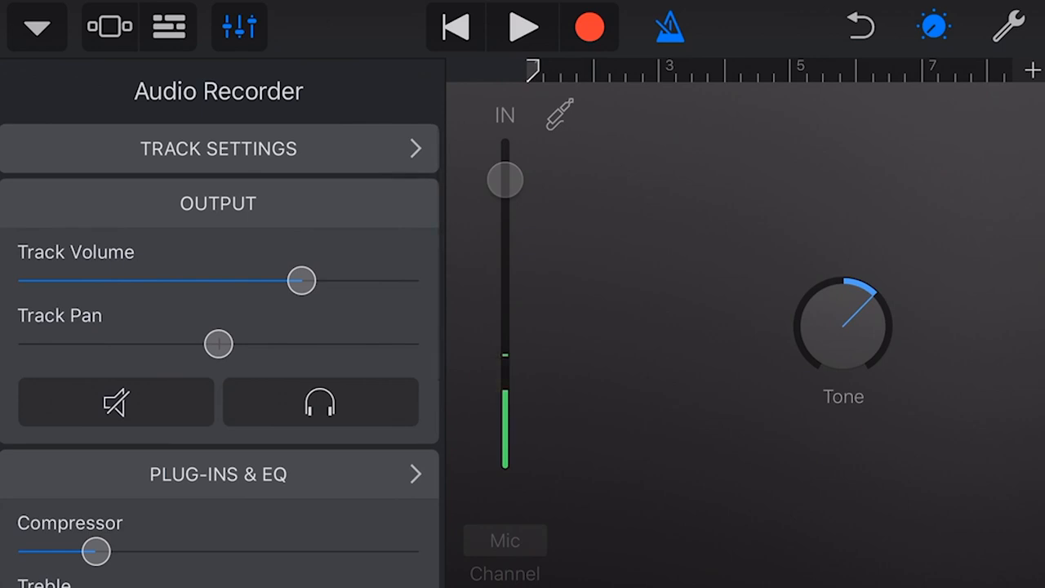
left_click_drag(302, 281, 347, 281)
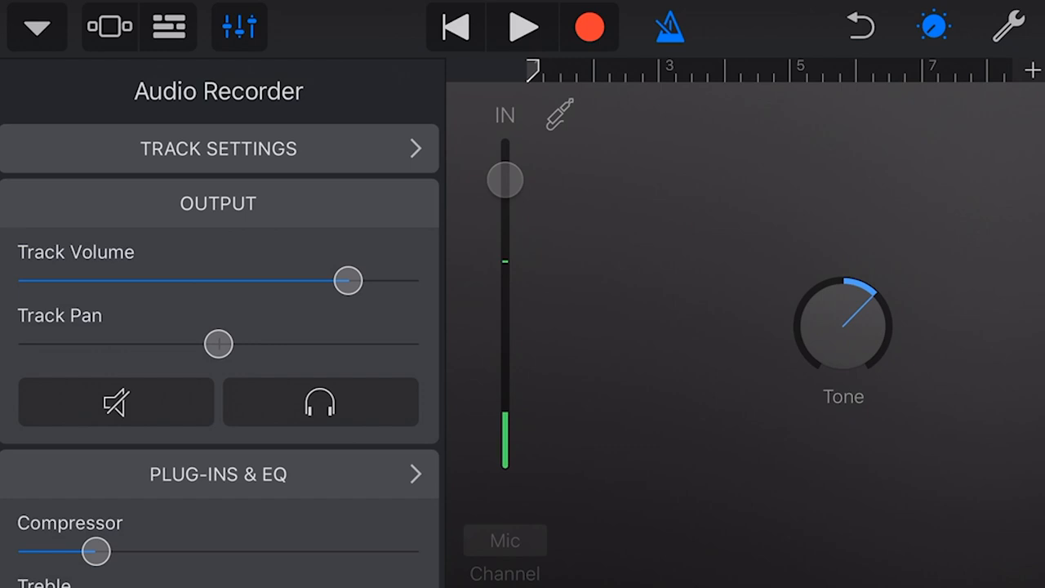
left_click_drag(346, 281, 317, 281)
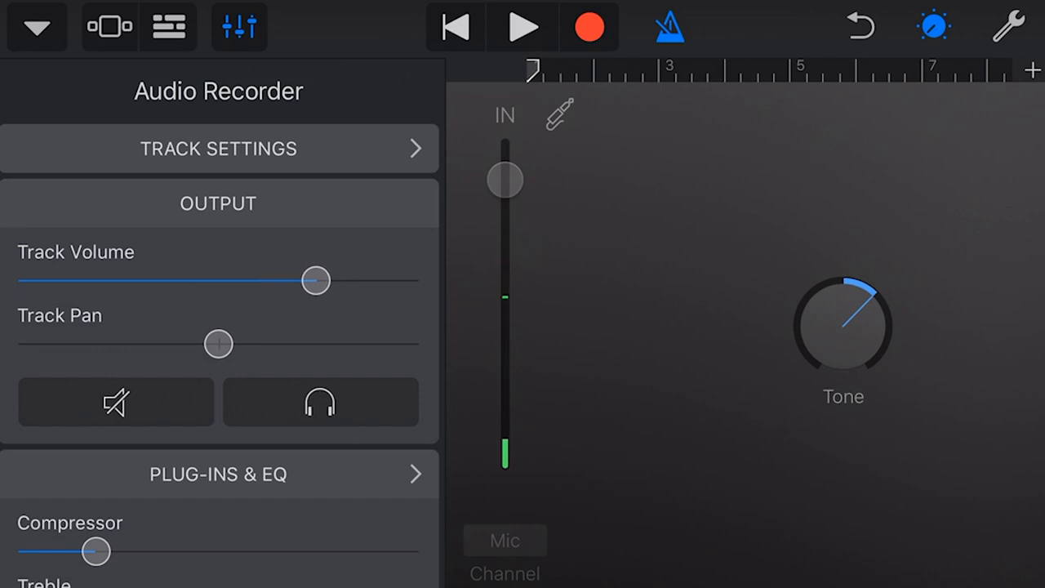
left_click_drag(317, 281, 383, 280)
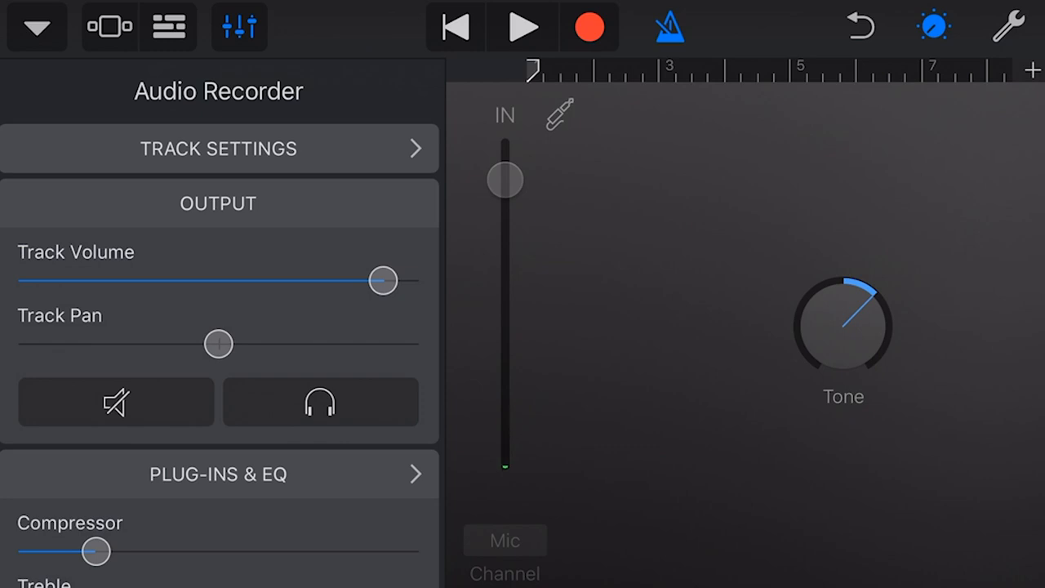
- Try panning the track left and right, then return pan to centre
left_click_drag(218, 343, 18, 342)
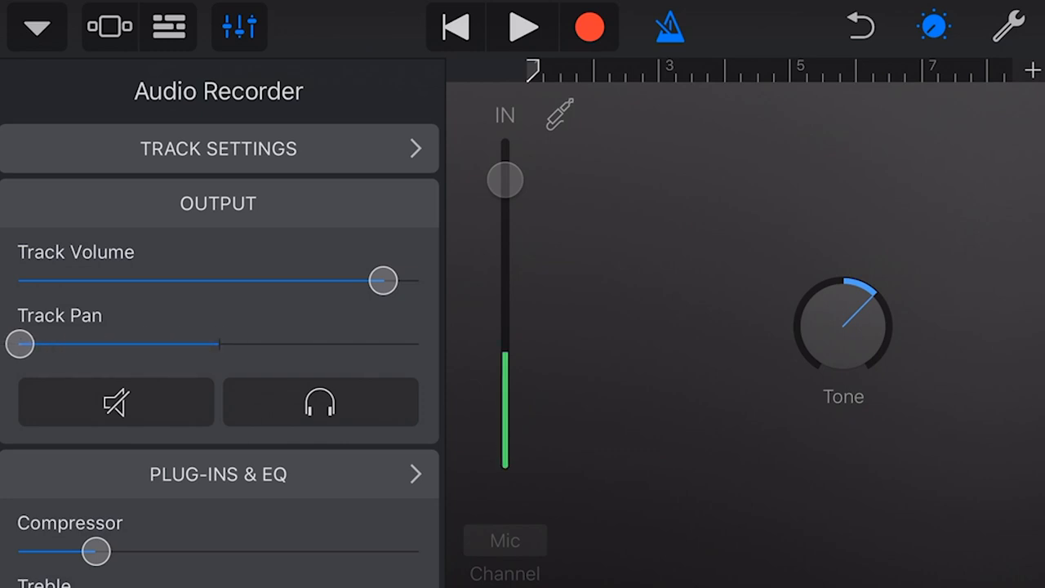
left_click_drag(19, 343, 274, 343)
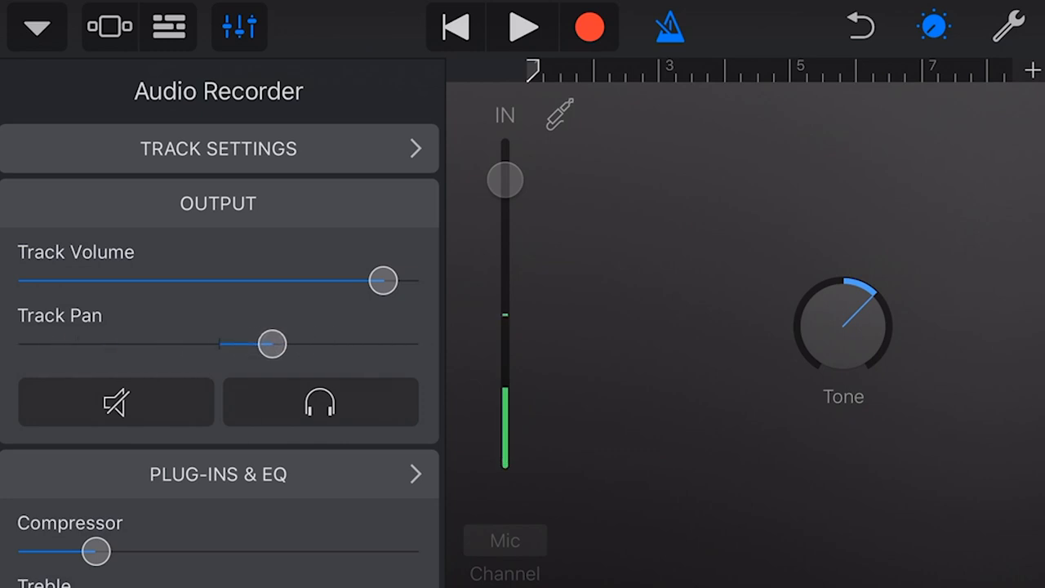
left_click_drag(271, 342, 317, 343)
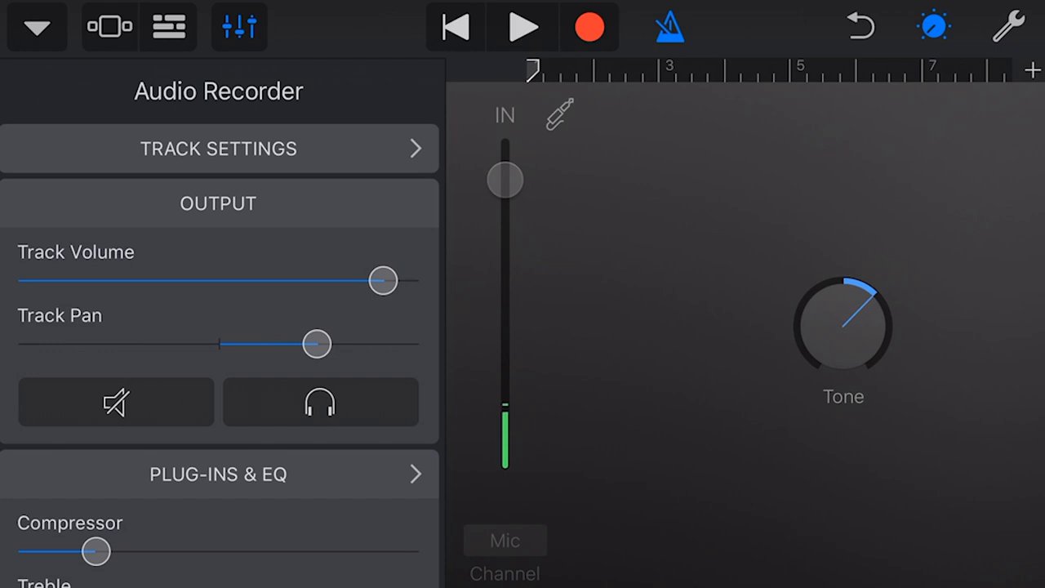
left_click_drag(316, 343, 218, 342)
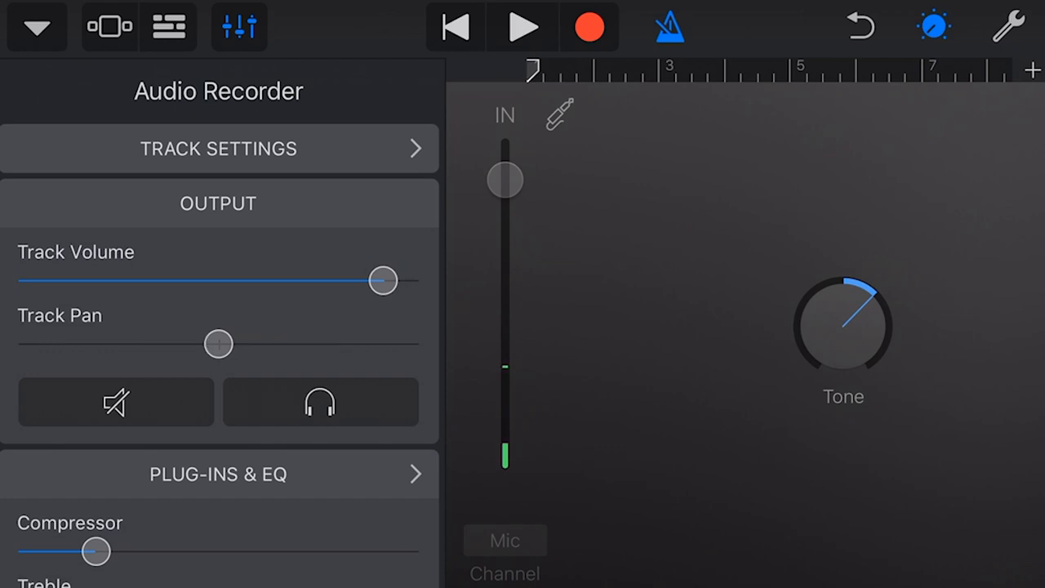
- Try Mute and Solo on the track, leaving both switched off
left_click(114, 401)
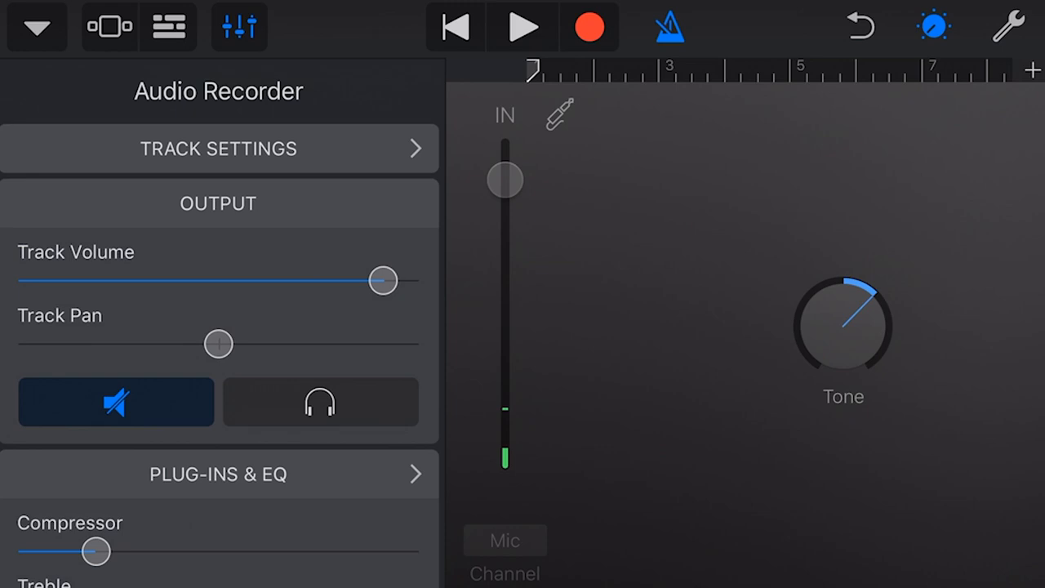
left_click(320, 402)
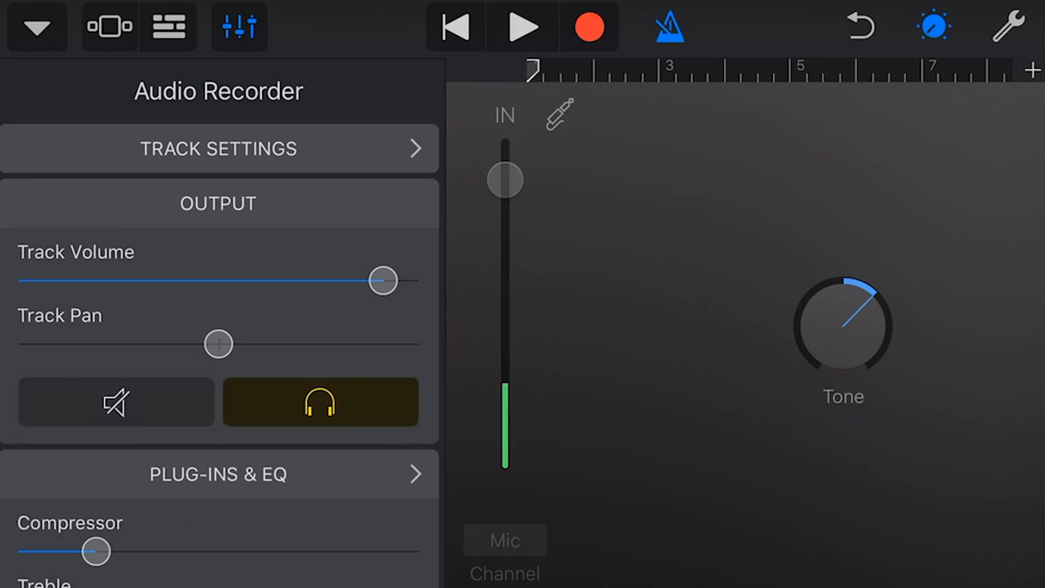
left_click(114, 402)
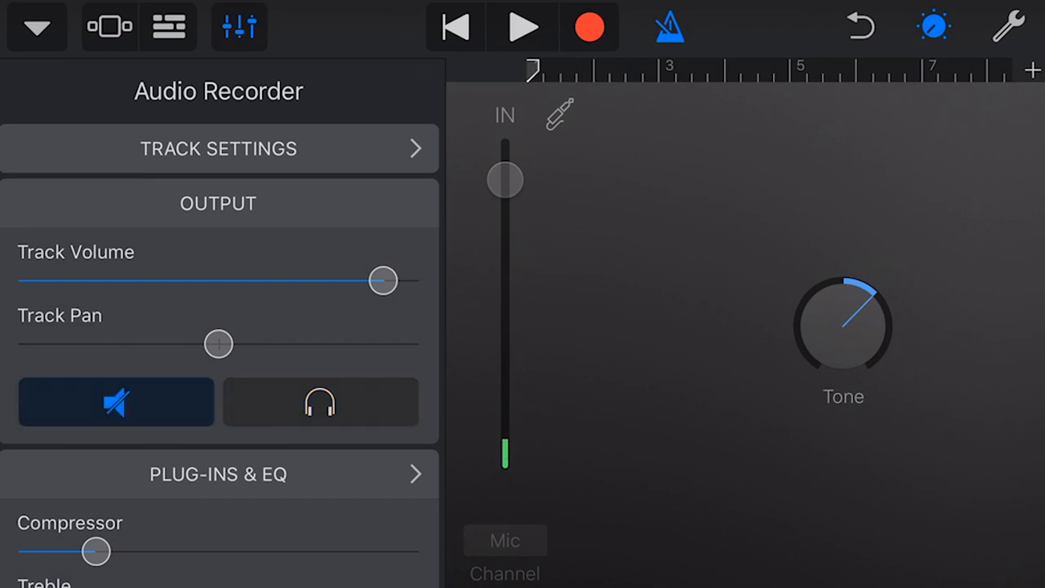
left_click(116, 401)
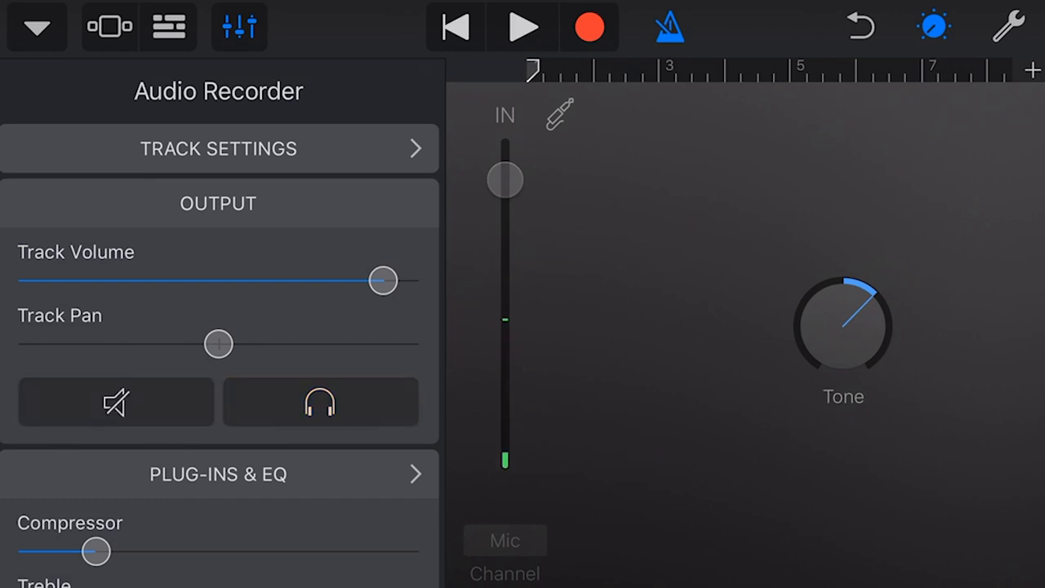
- Set the compressor to a medium-high amount and raise the treble a little
scroll("down", 3)
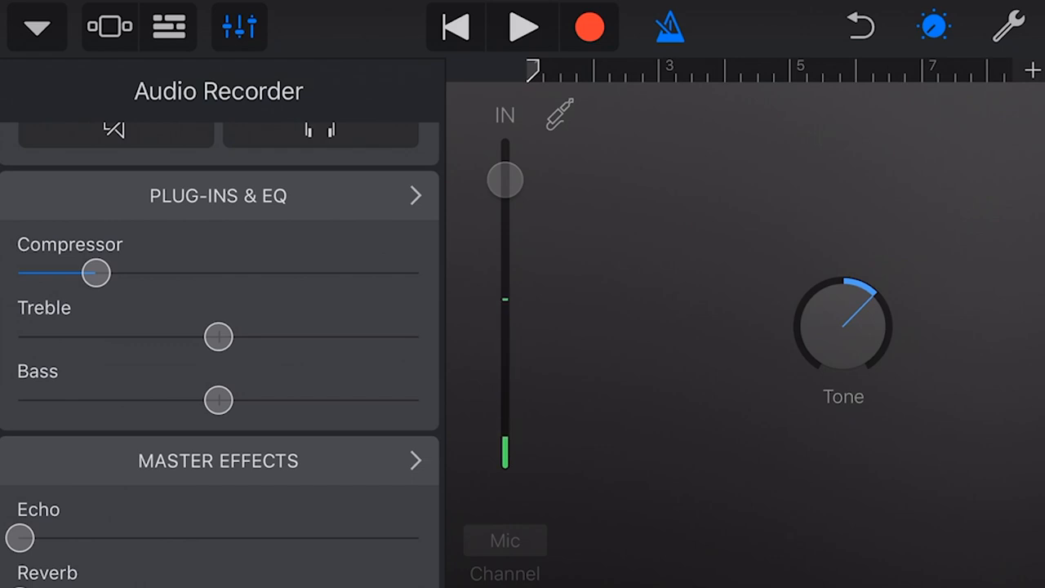
left_click_drag(96, 273, 329, 273)
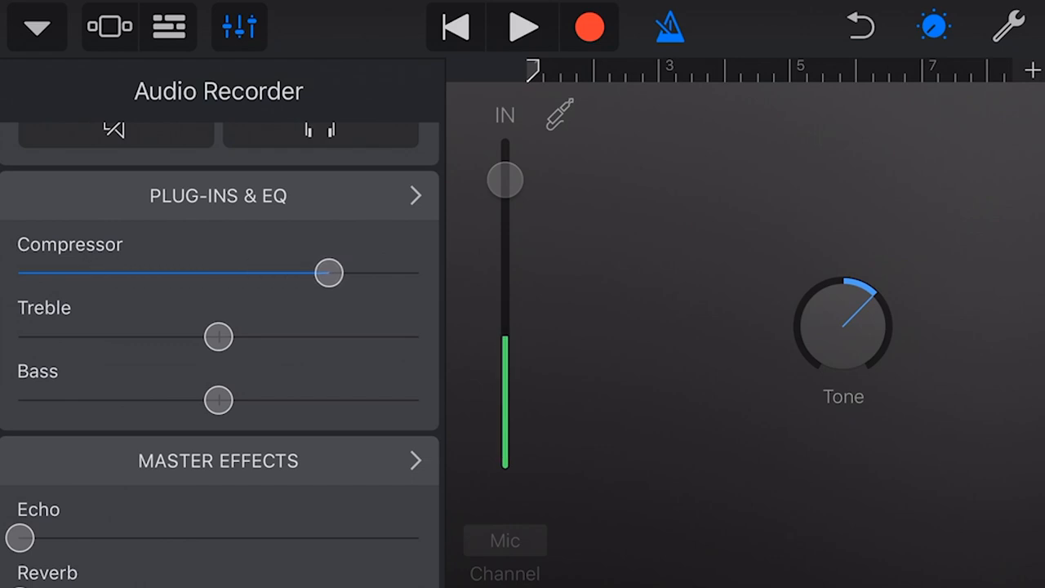
left_click_drag(330, 273, 227, 273)
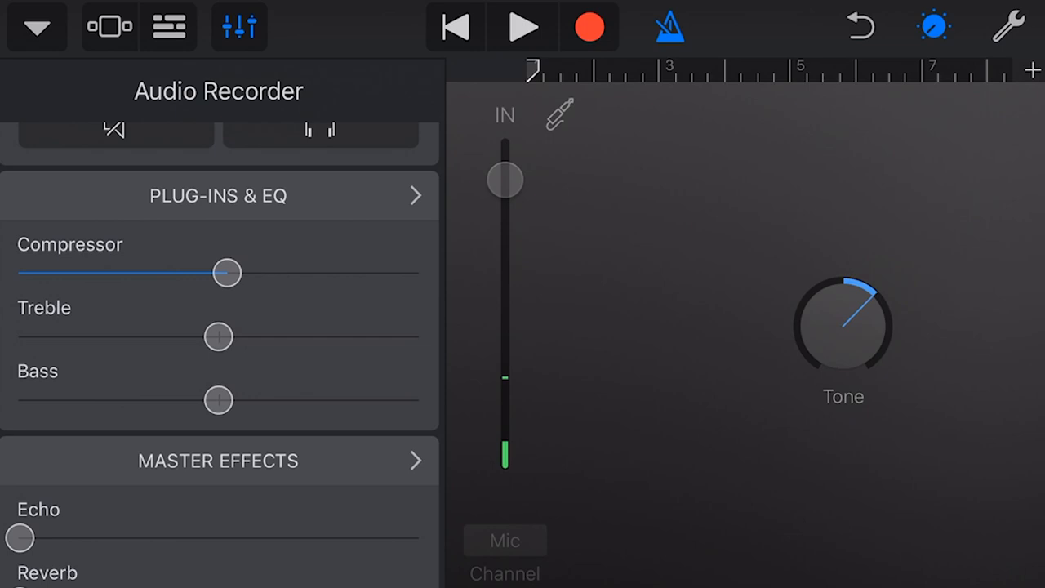
left_click_drag(227, 273, 245, 273)
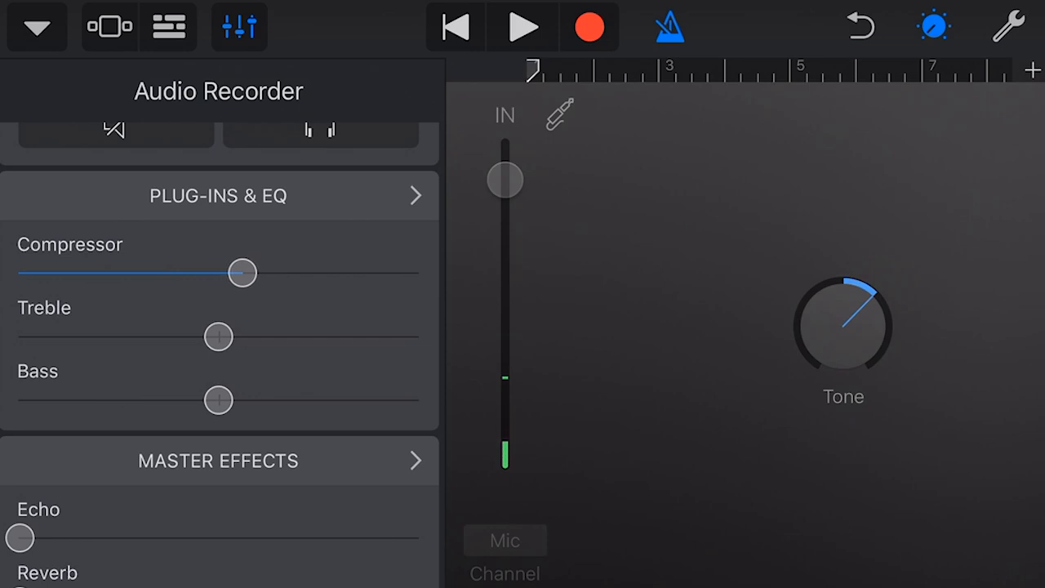
left_click_drag(219, 336, 334, 337)
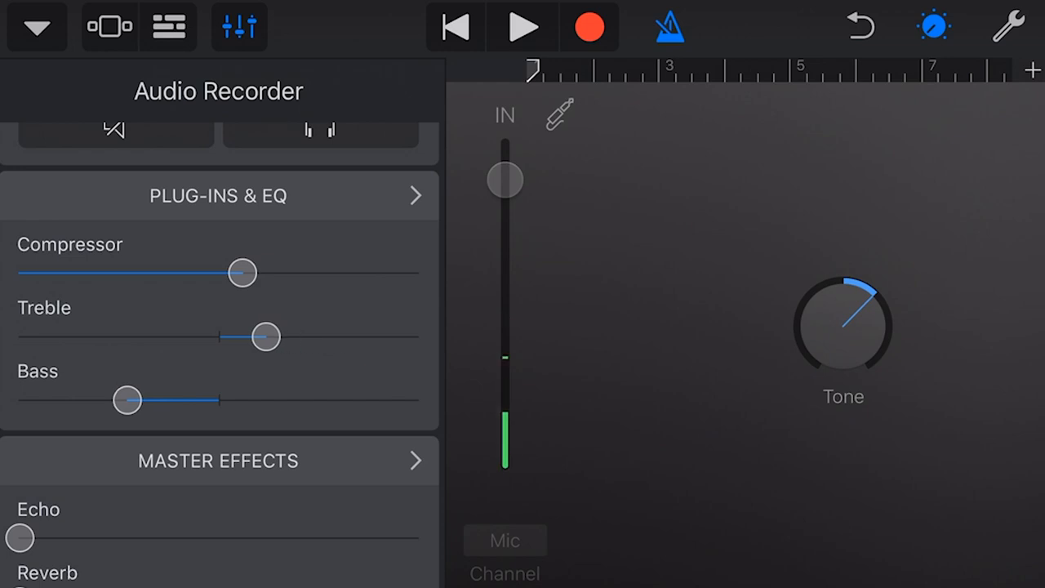
- Browse Plug-ins & EQ into Master Effects and view the reverb room preset list
left_click(219, 196)
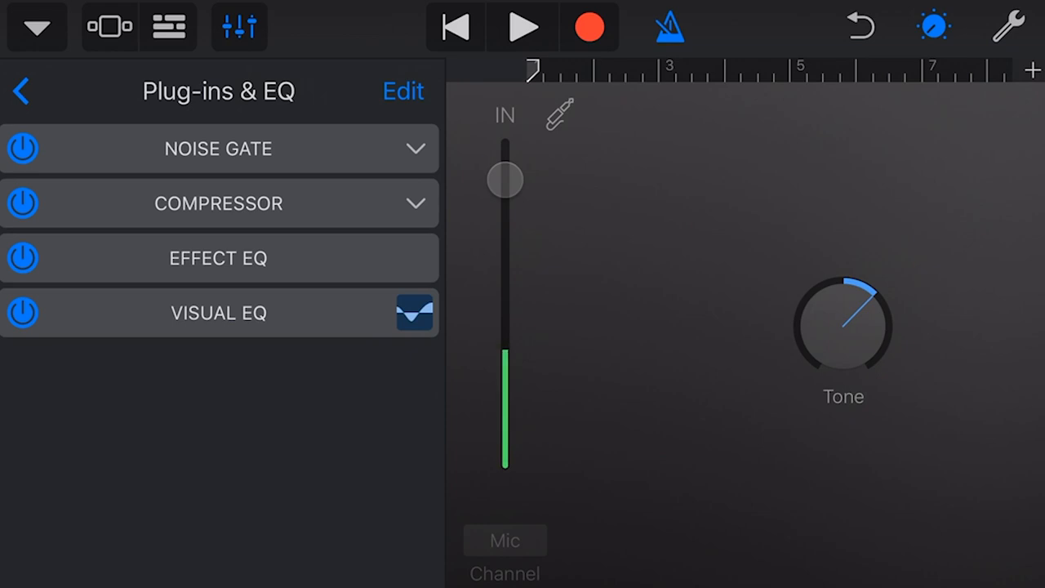
left_click(23, 88)
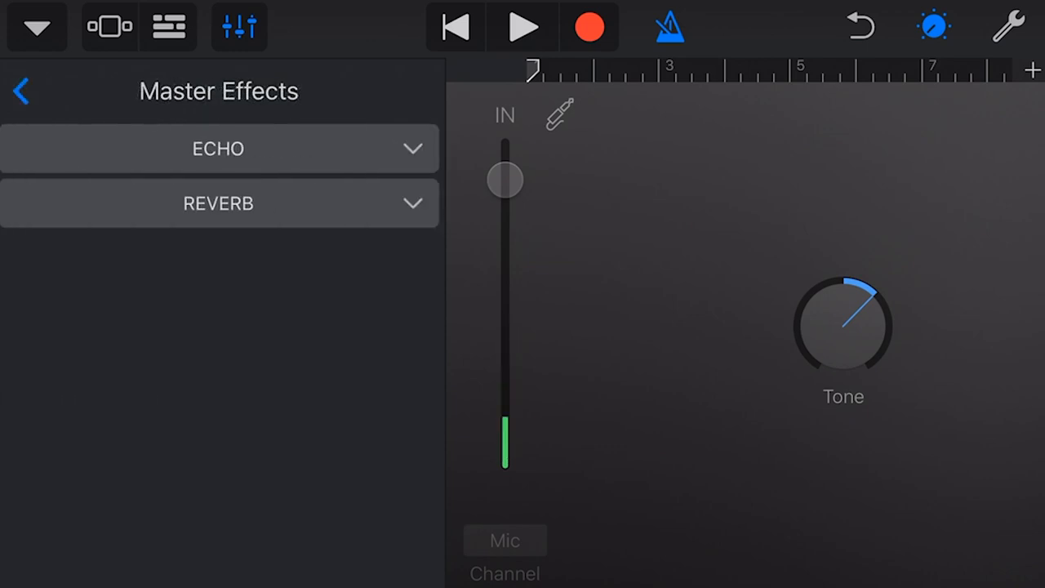
left_click(219, 148)
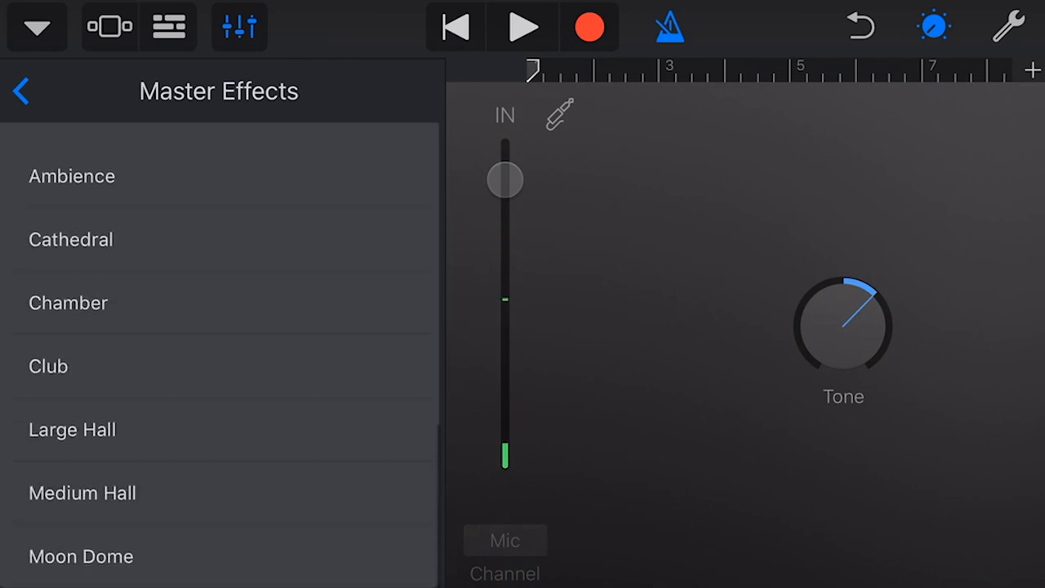
left_click(21, 88)
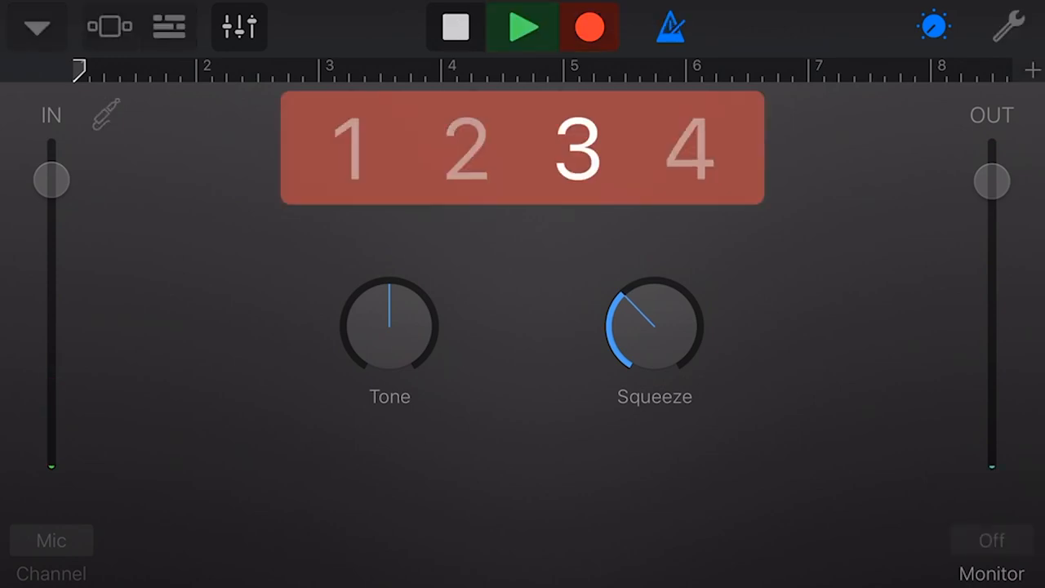
- Start recording on the audio recorder track with a count-in
left_click(523, 26)
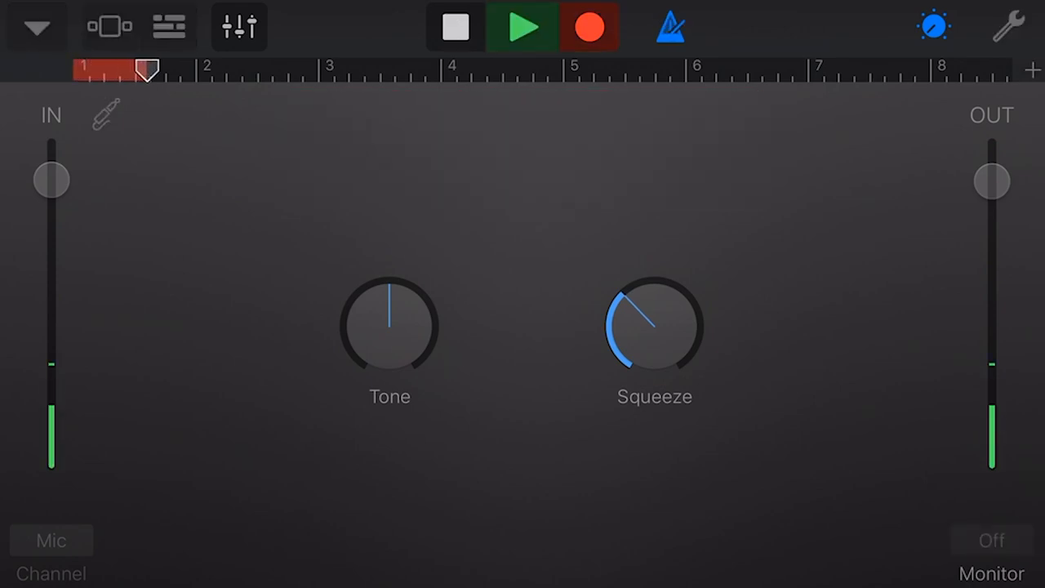